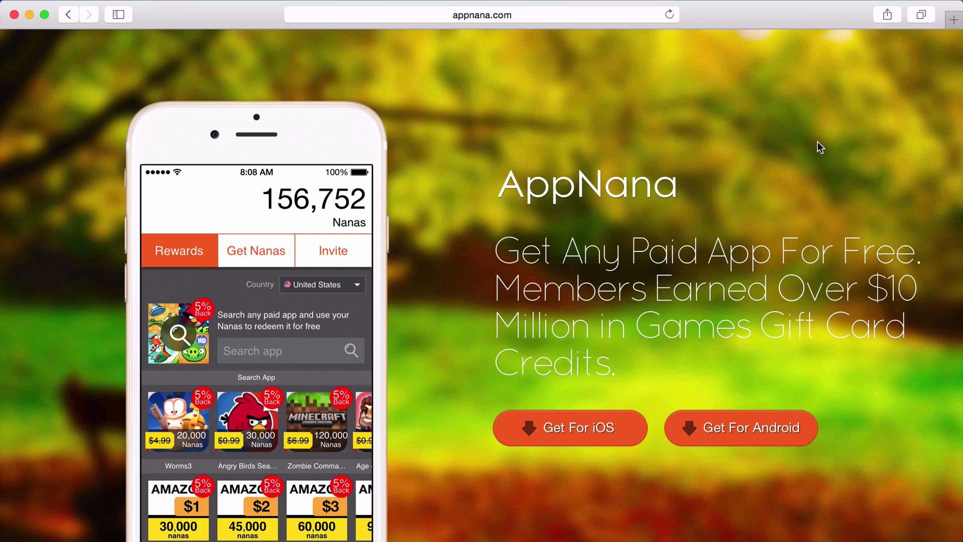
Scroll down appnana.com in Safari until the Earn Nanas section appears.
scroll(down, 3)
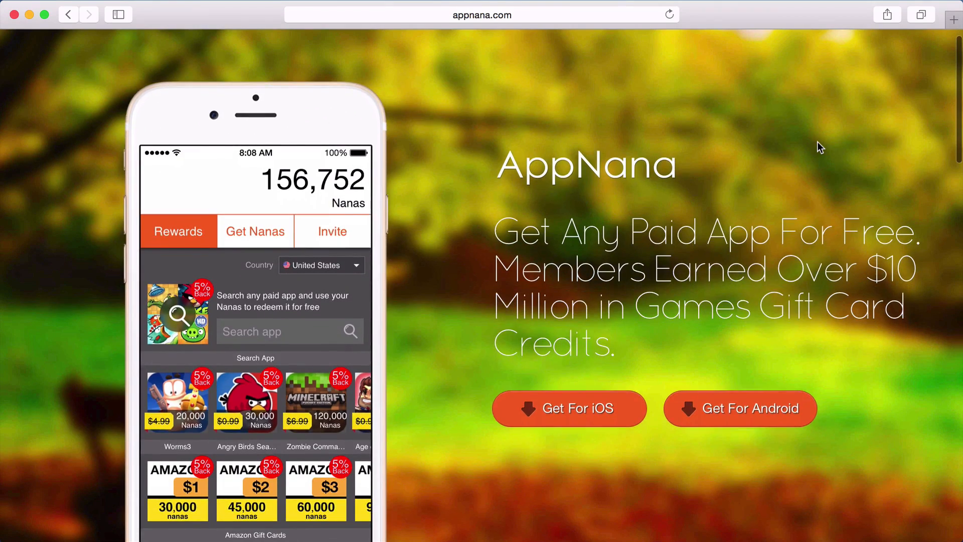
scroll(down, 3)
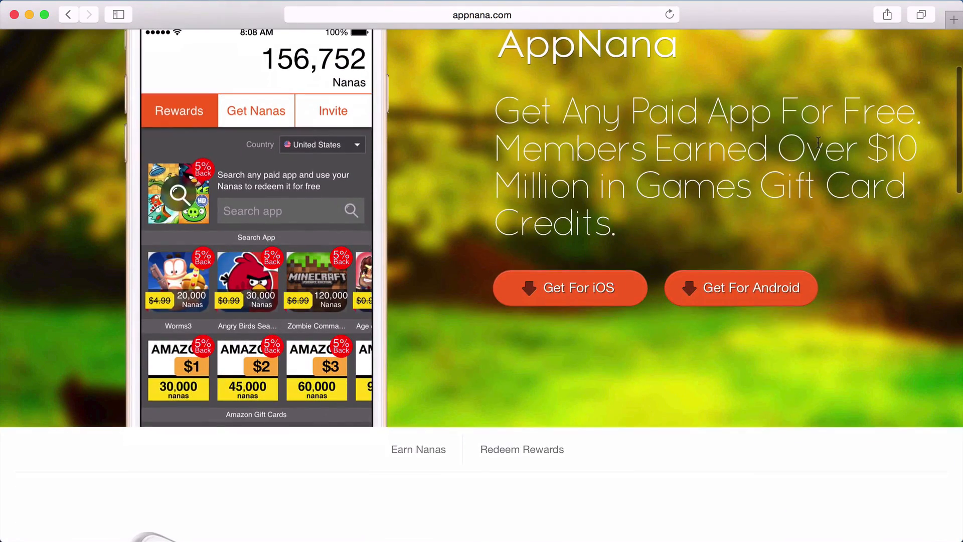
scroll(down, 3)
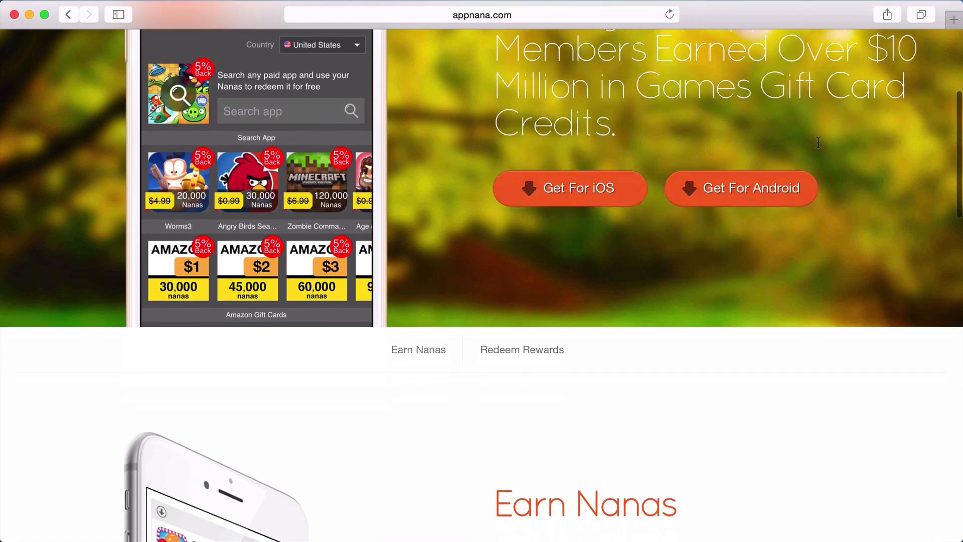
scroll(down, 3)
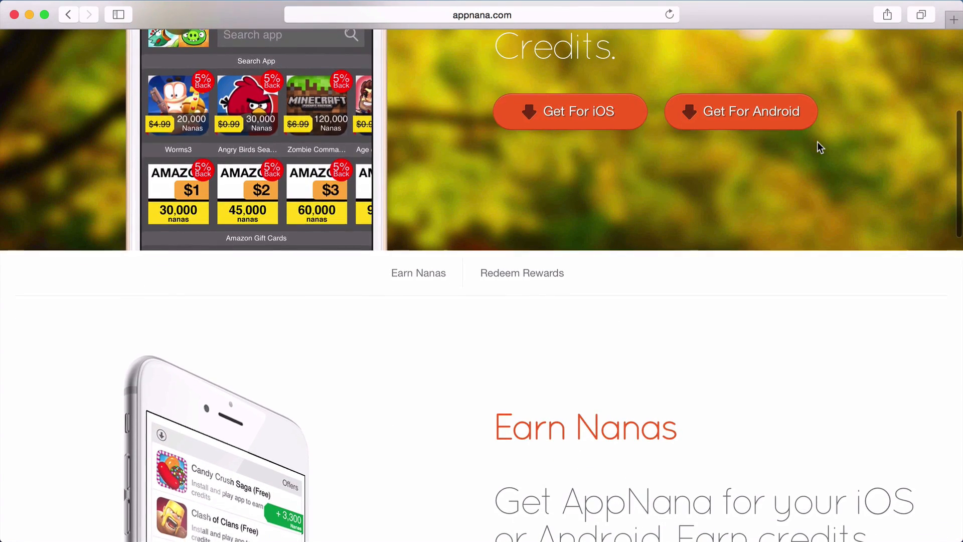
scroll(down, 3)
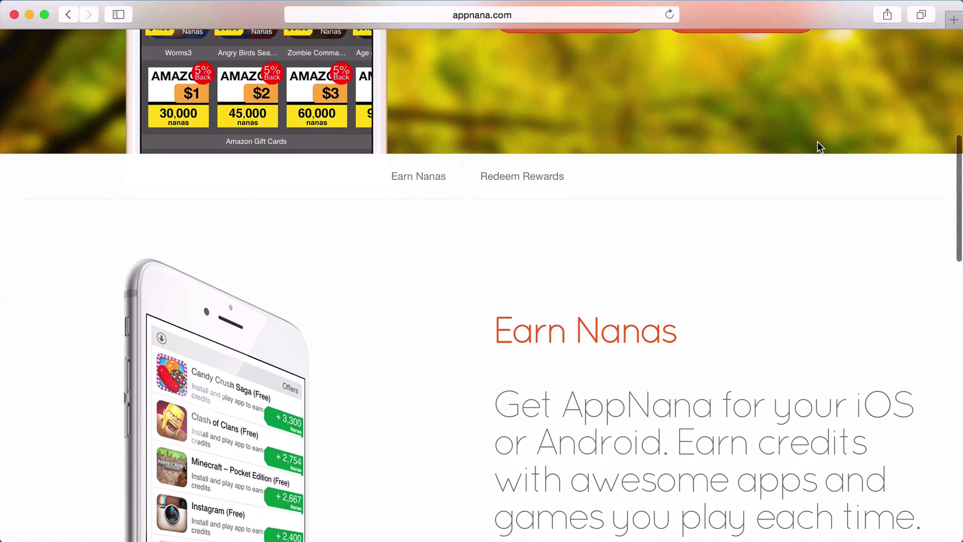
scroll(down, 3)
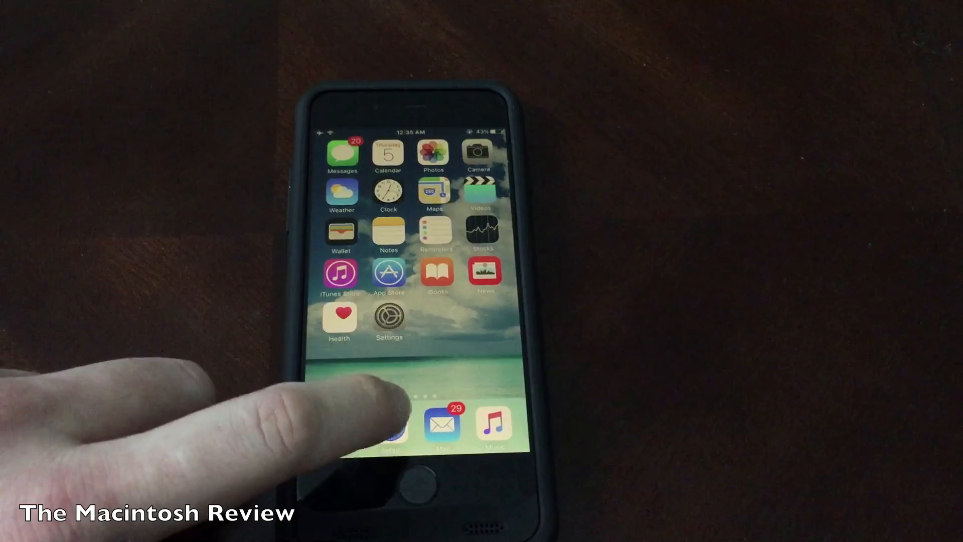
Launch Safari and scroll the mojoinstaller.co site to its Install Mojo page.
click(389, 427)
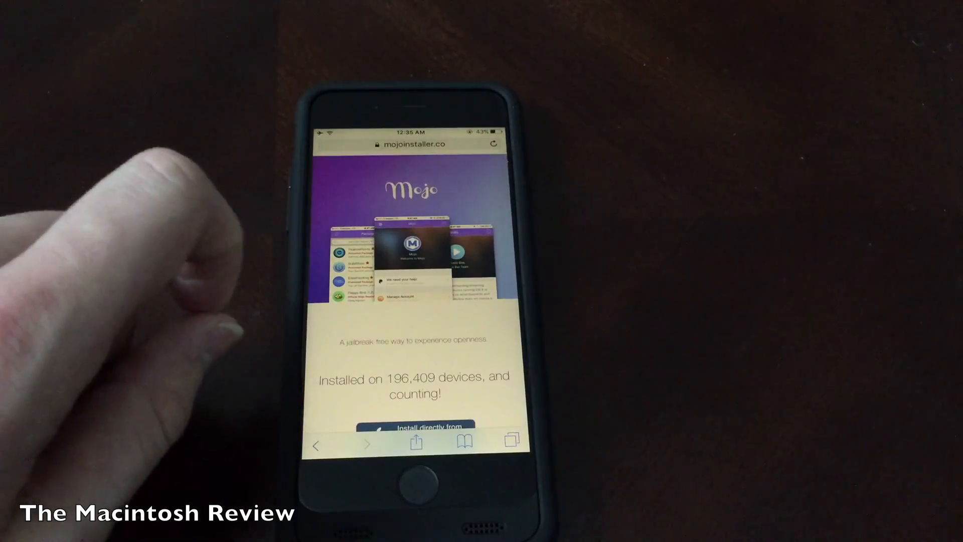
scroll(down, 3)
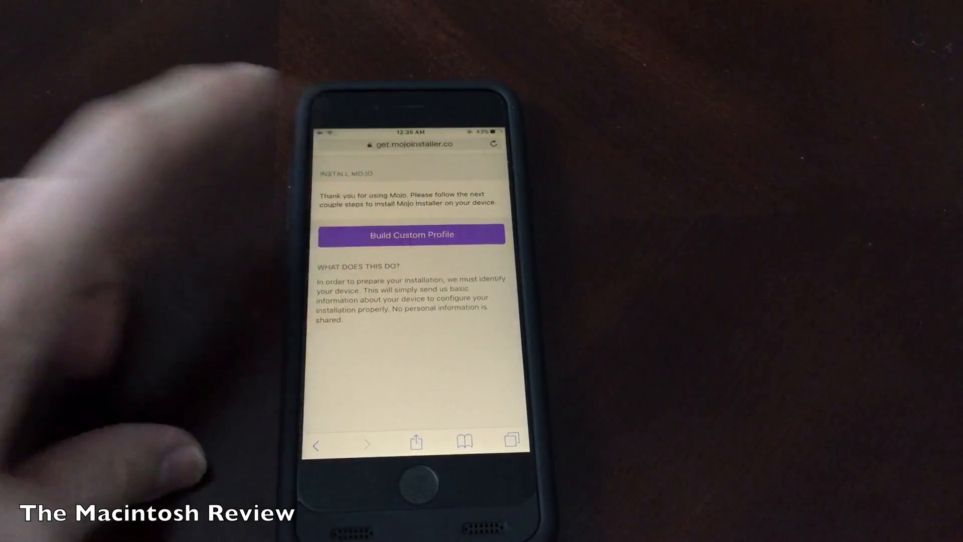
Build the custom profile and install the temporary device-identification profile.
click(411, 235)
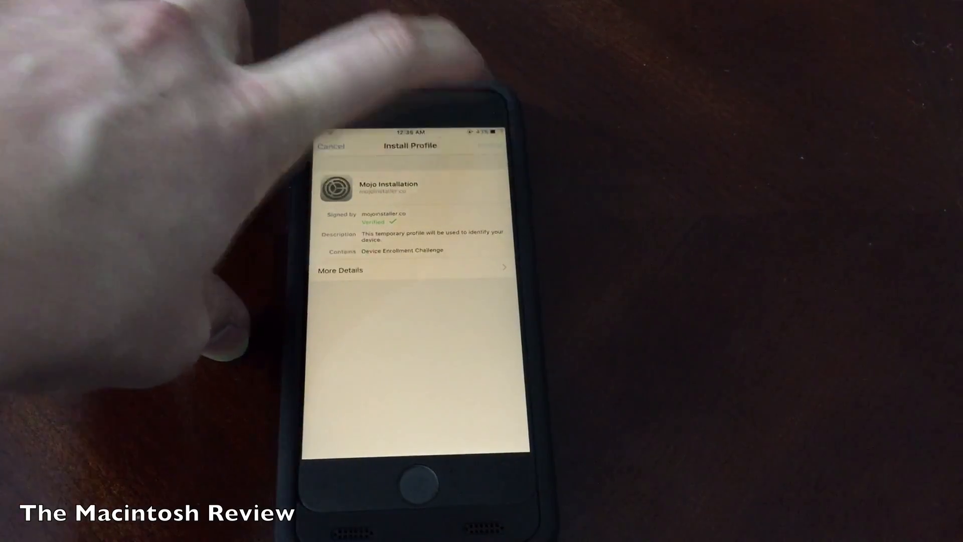
click(488, 145)
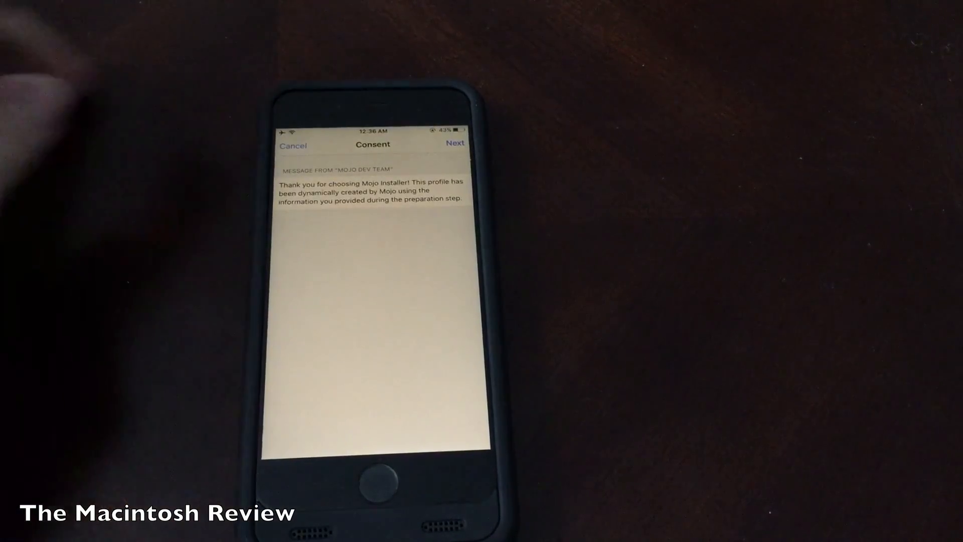
Accept the Mojo consent message and confirm installing the unsigned Mojo Installer profile.
click(455, 142)
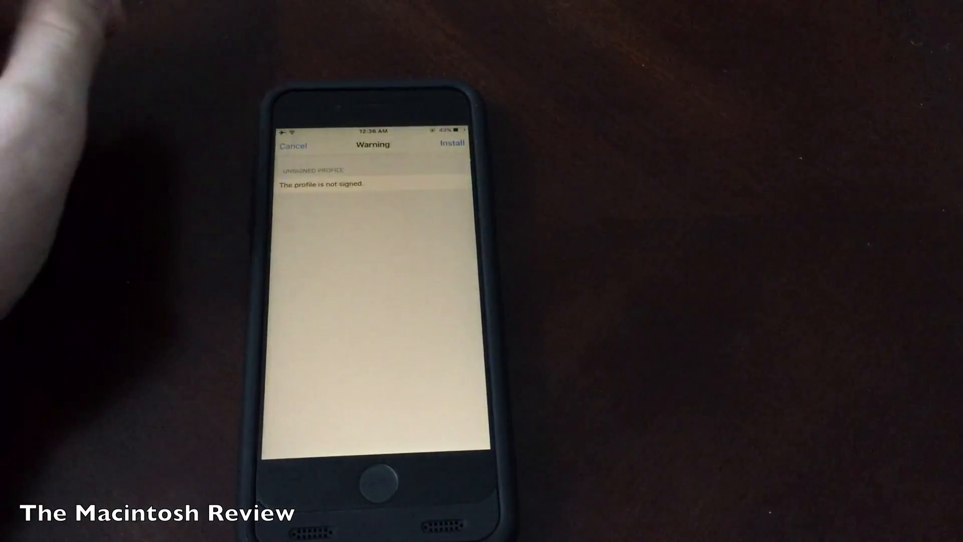
click(452, 143)
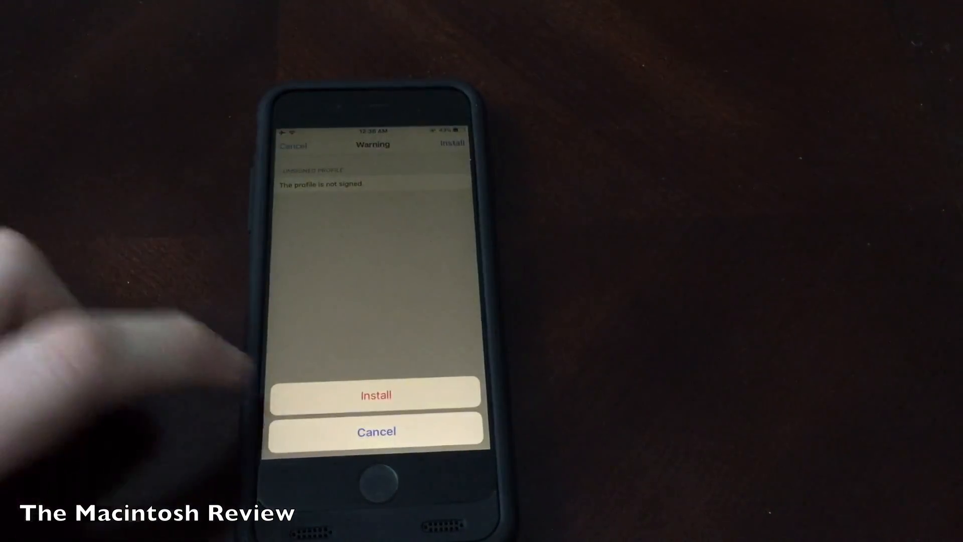
click(376, 395)
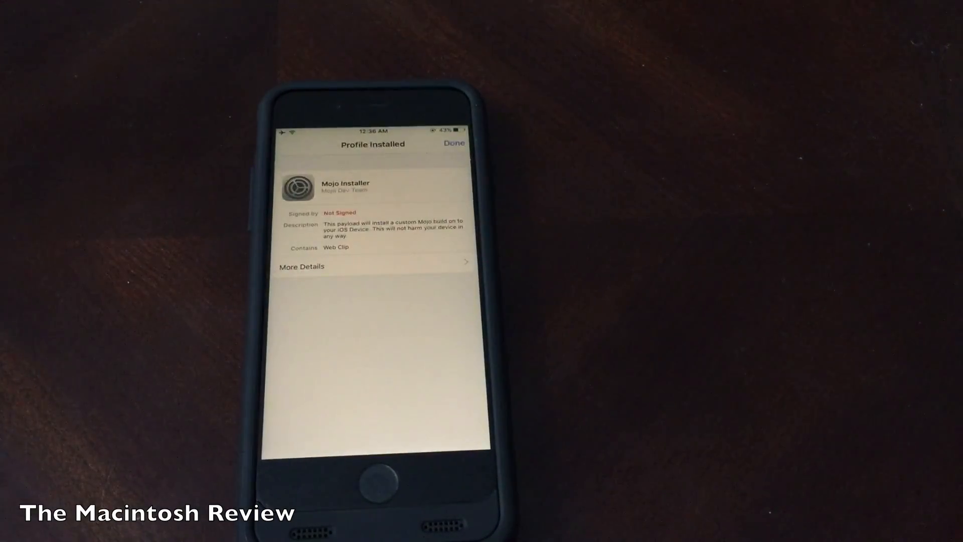
click(454, 143)
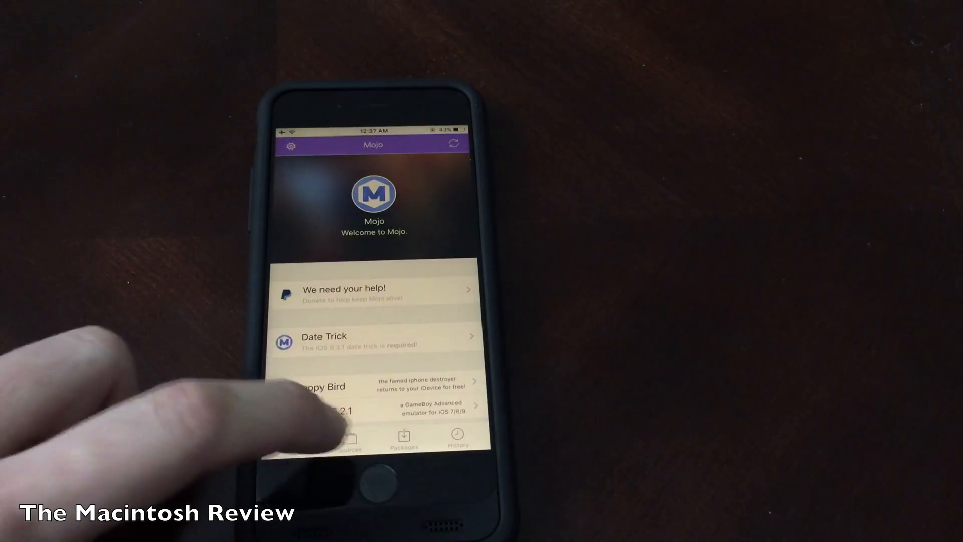
Open Mojo's Packages tab and scroll to apps like ctOS, DownCloud and Flappy Bird.
click(403, 439)
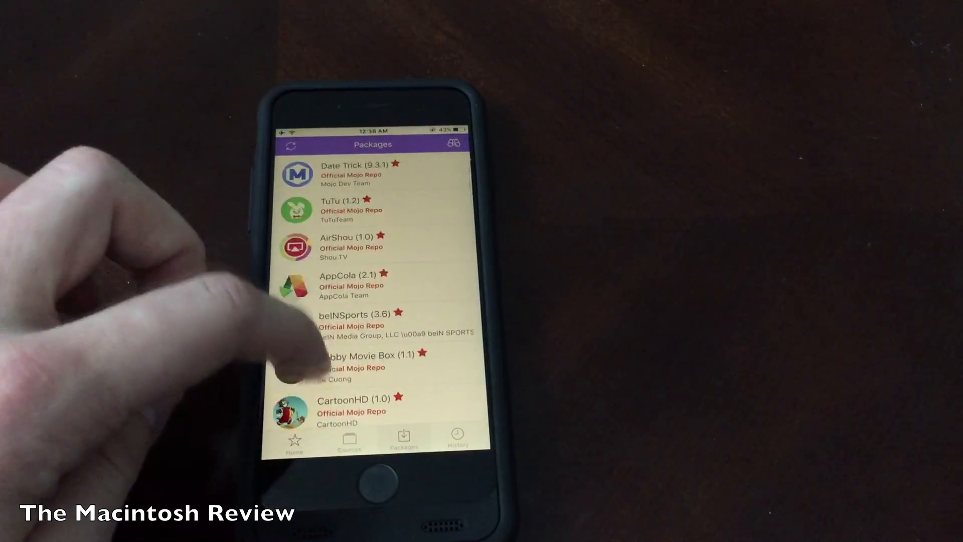
scroll(down, 3)
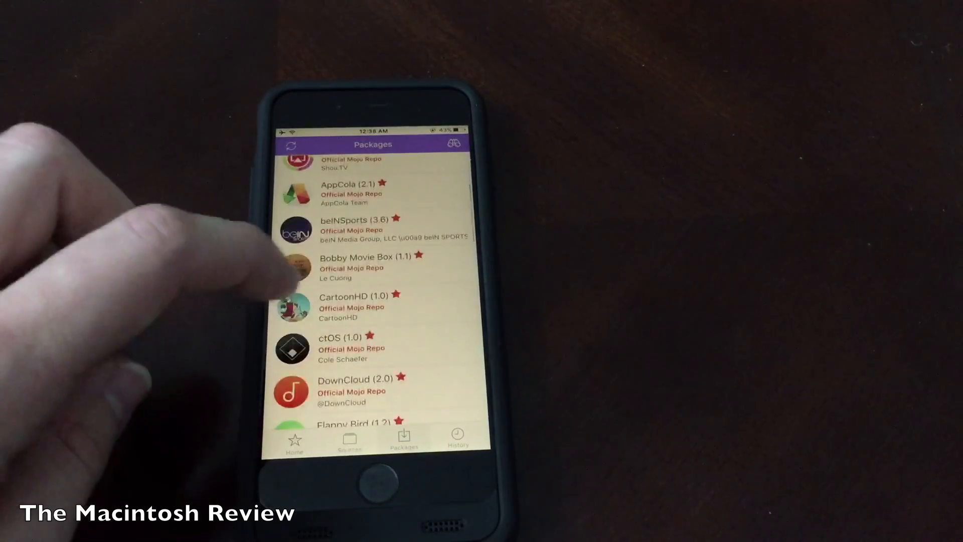